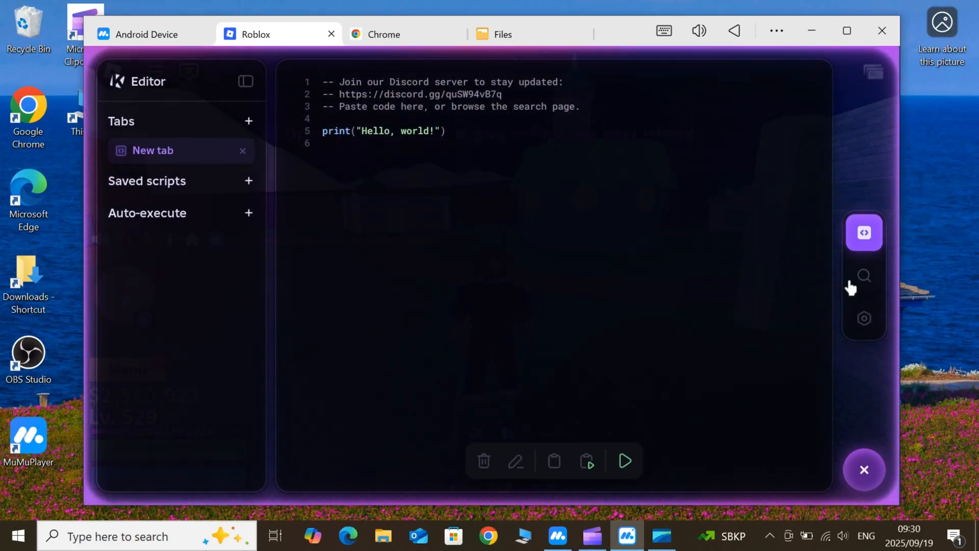
Step: Clear the KRNL editor's starter code and paste-and-execute the copied script to load redz Hub
left_click(864, 275)
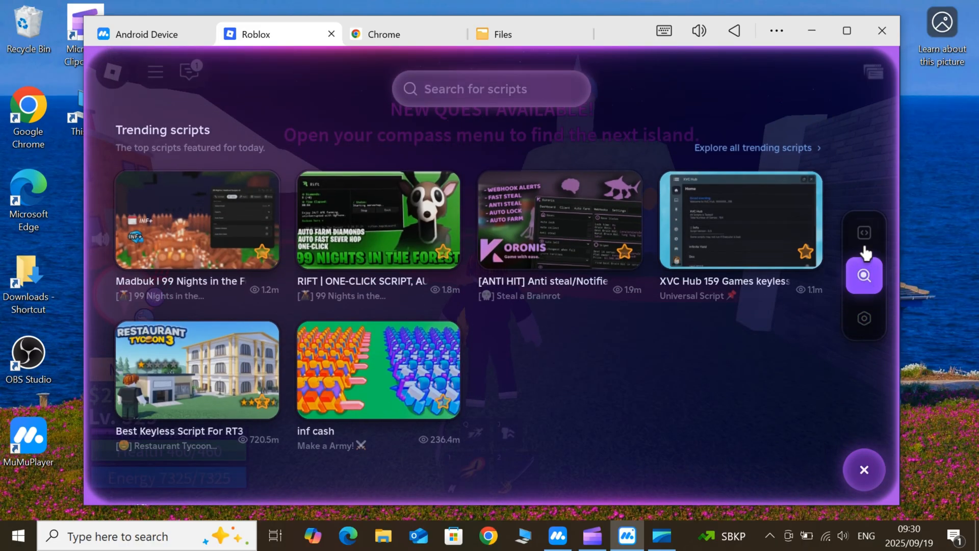
left_click(864, 232)
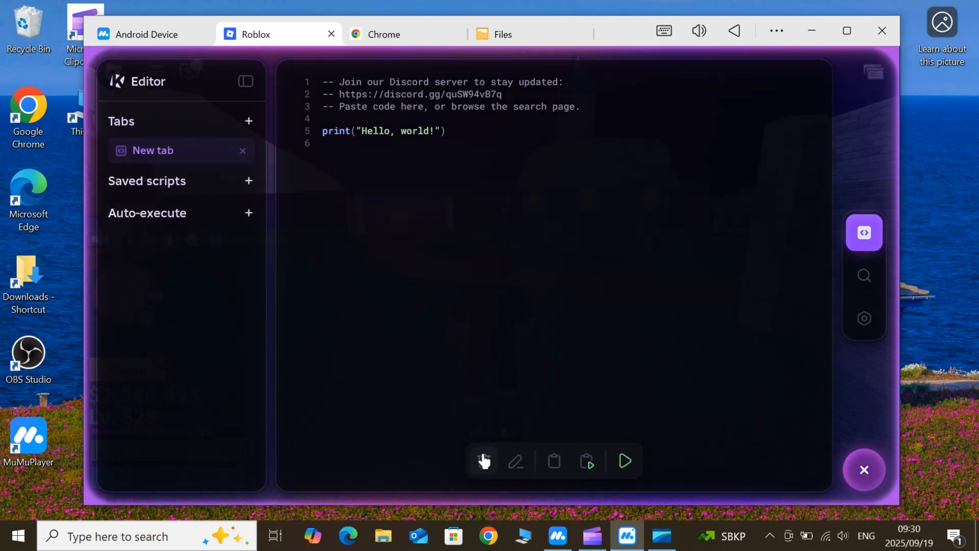
left_click(483, 460)
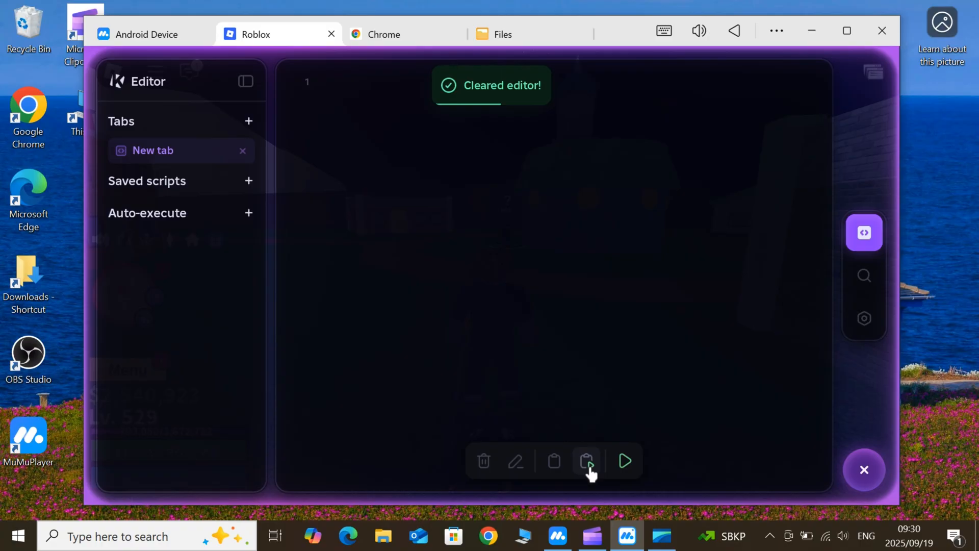
left_click(585, 461)
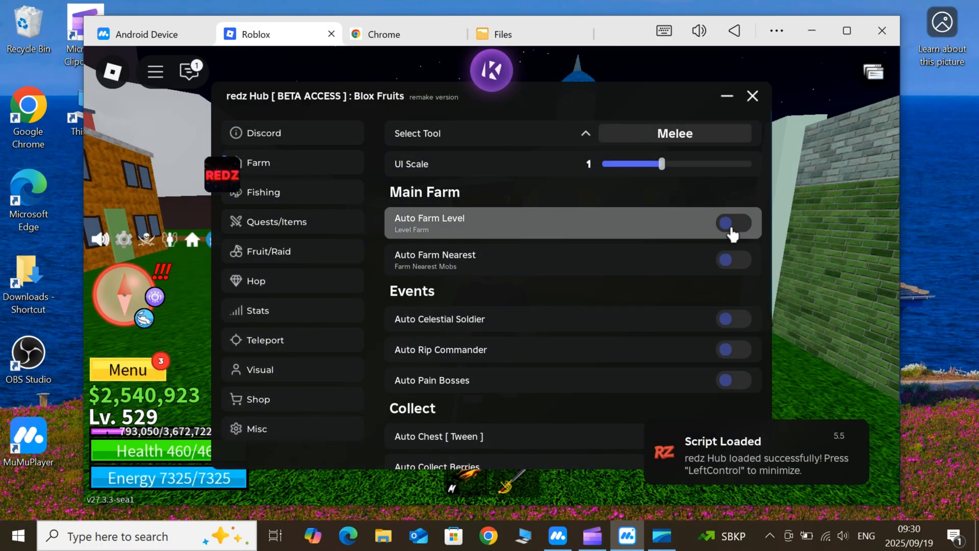
Step: In redz Hub Farm, turn Auto Farm Level on and Auto Pain Bosses off, then bring the executor back up
left_click(733, 223)
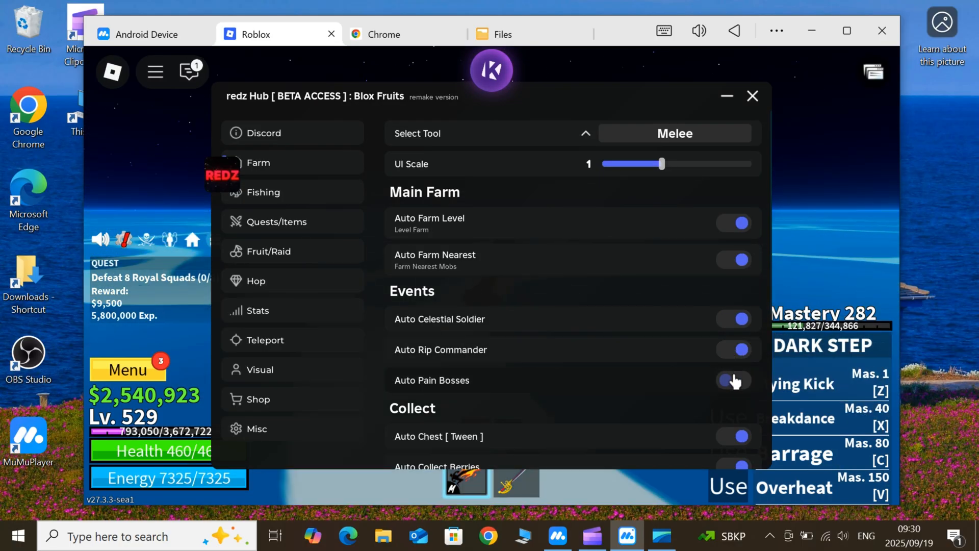
left_click(733, 379)
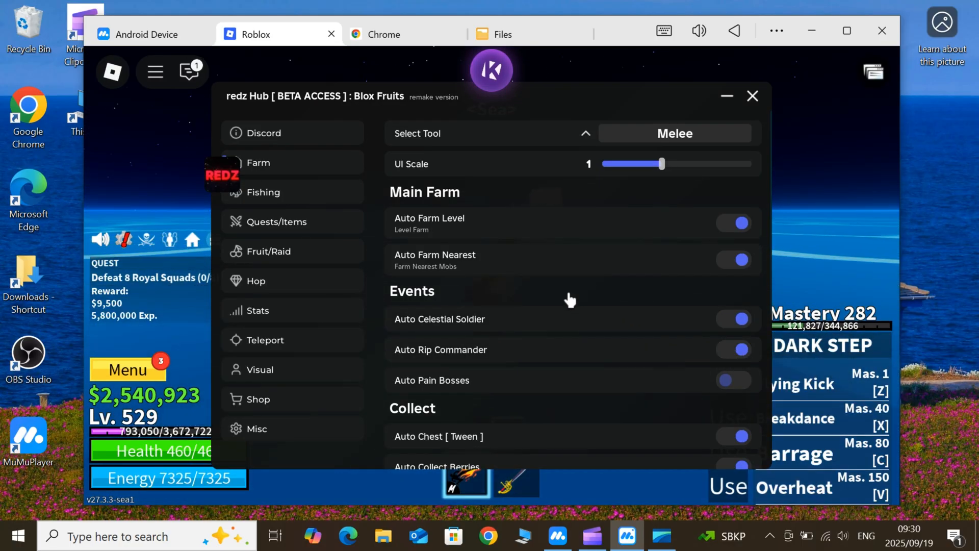
left_click(753, 96)
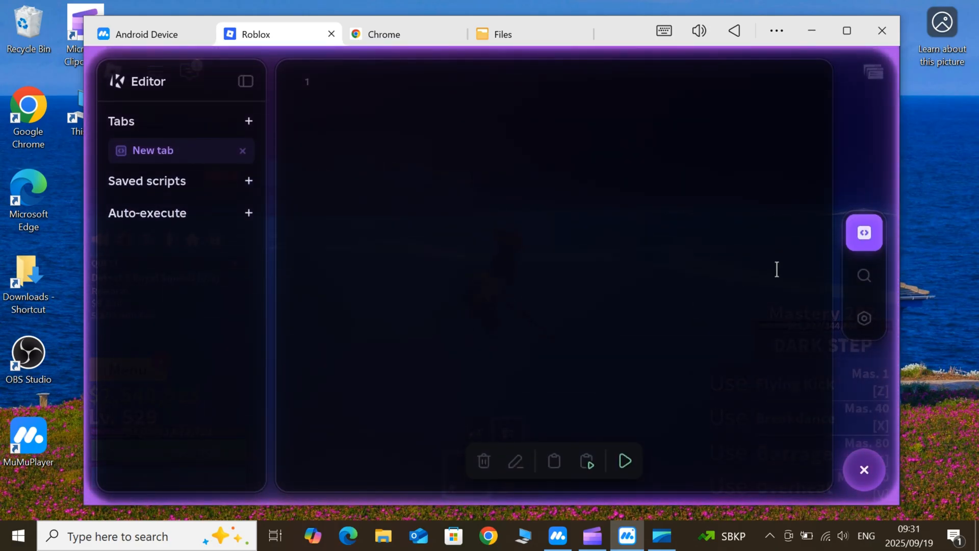
left_click(863, 275)
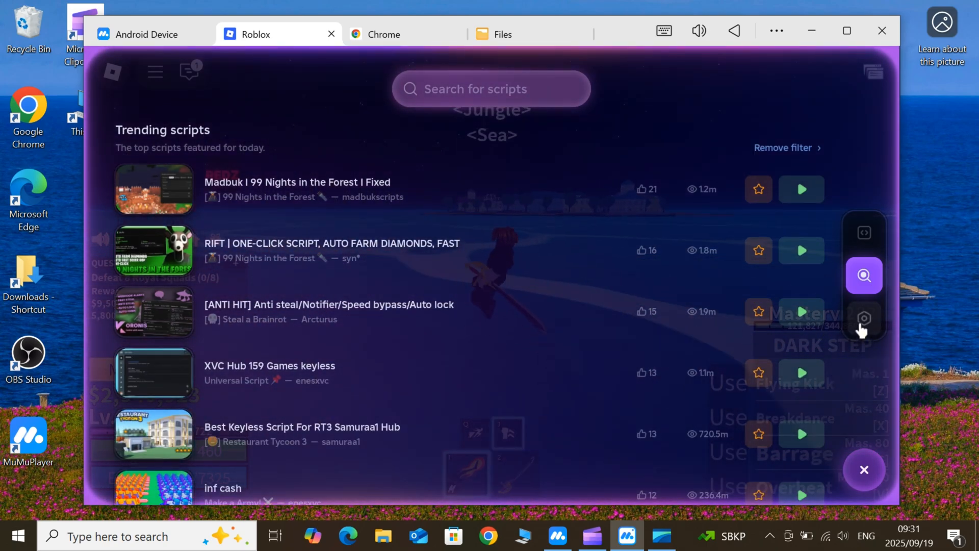
mouse_move(833, 289)
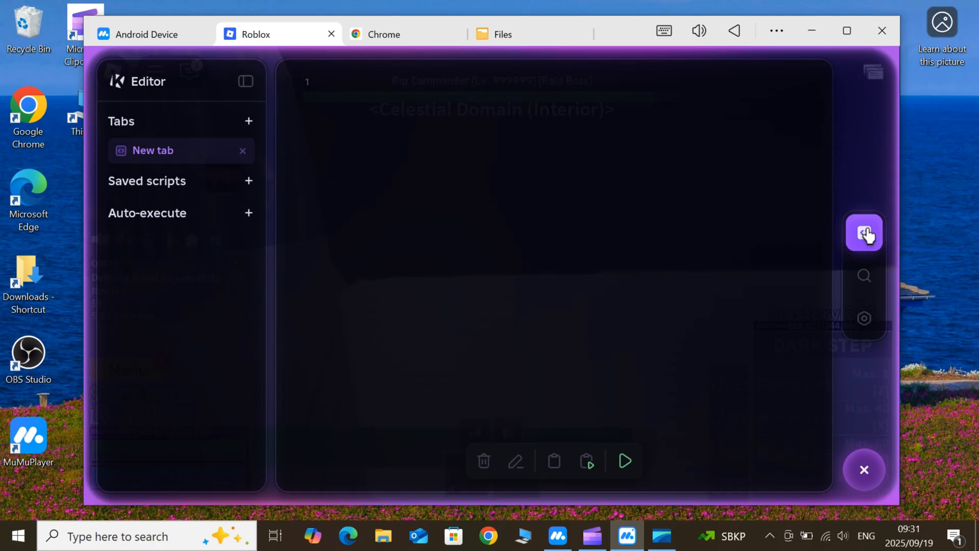
left_click(864, 469)
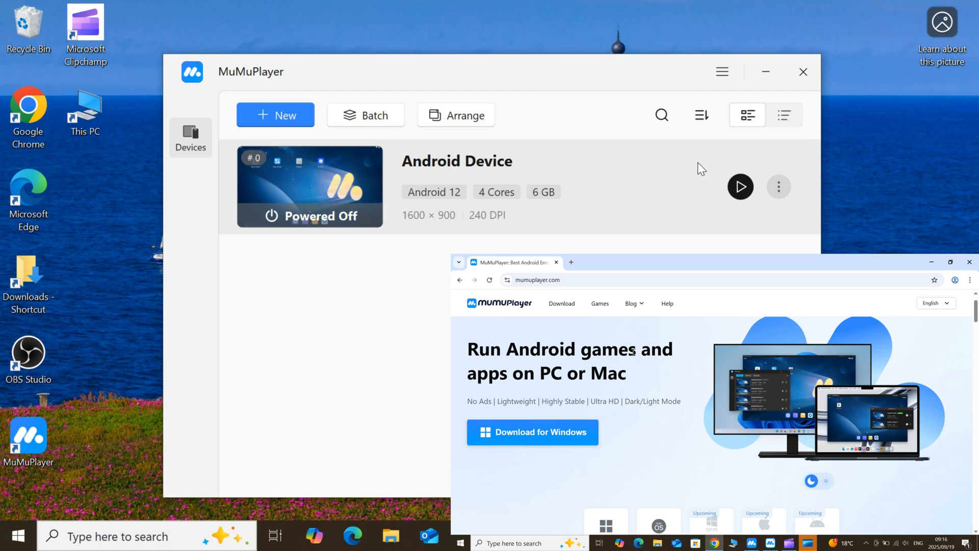
left_click(778, 186)
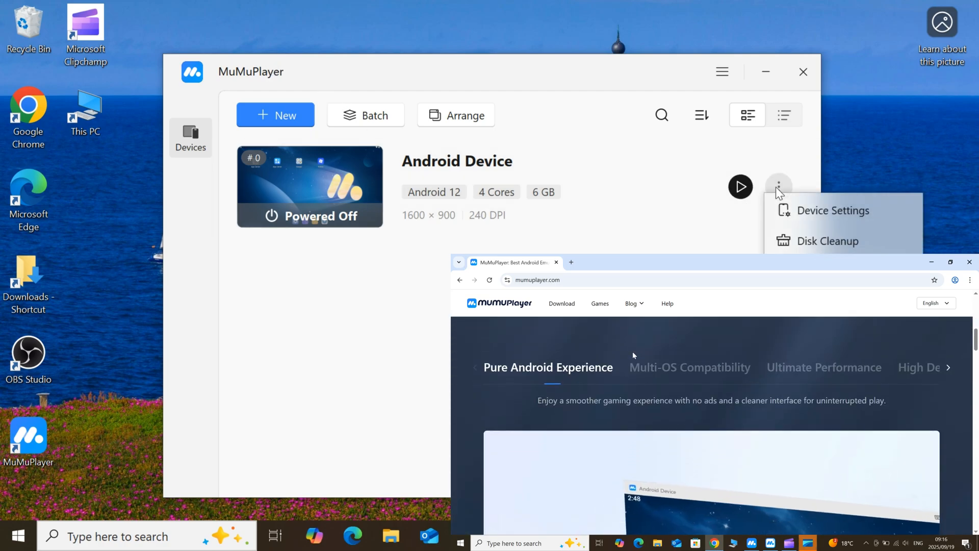
left_click(832, 210)
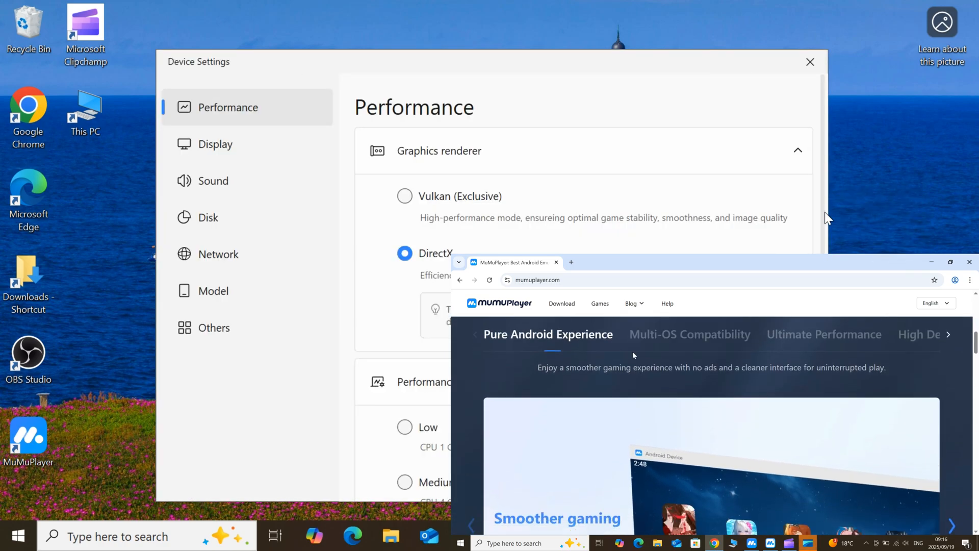
left_click(689, 334)
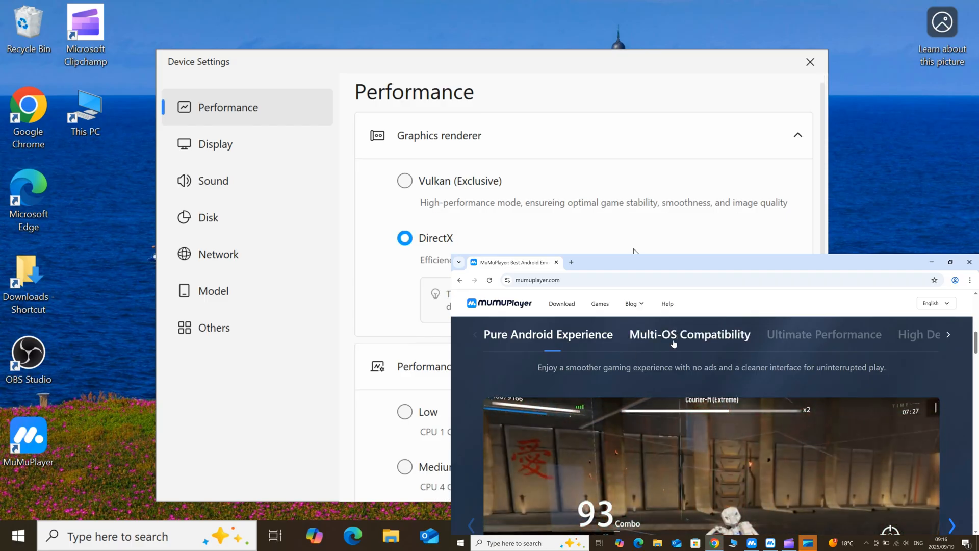
scroll("down", 3)
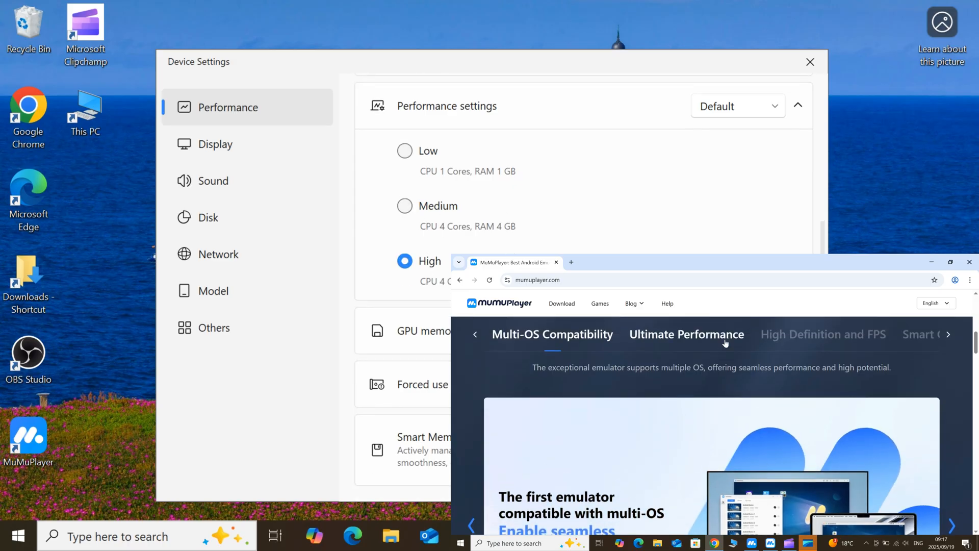
left_click(215, 144)
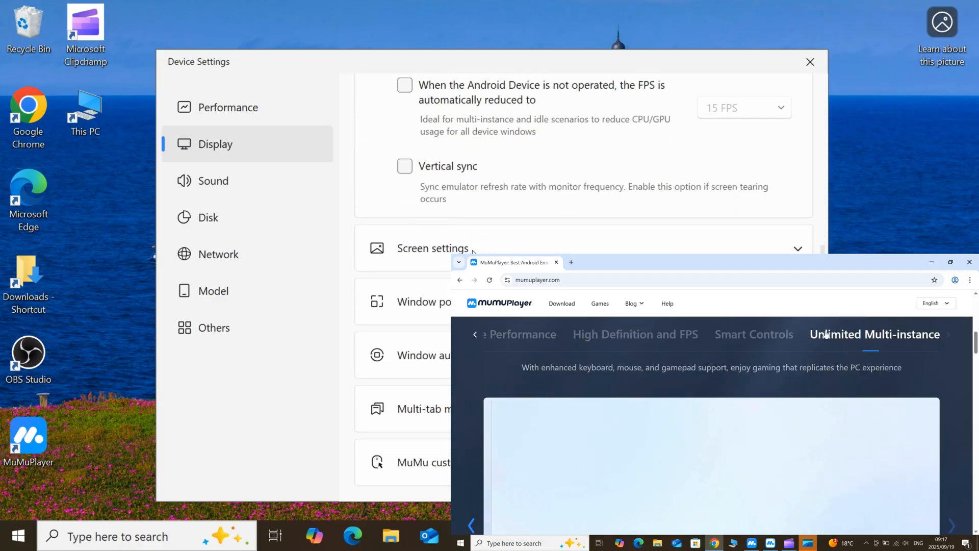
left_click(213, 181)
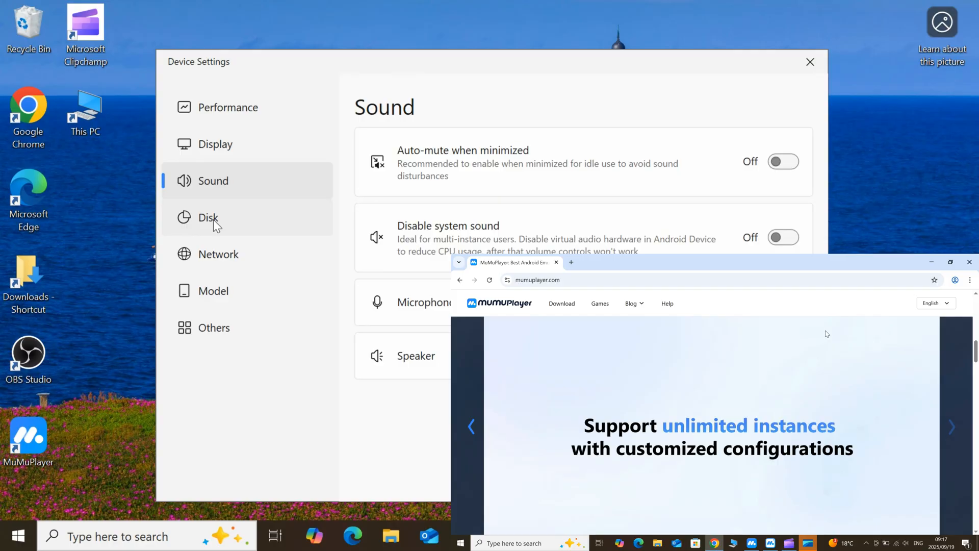
left_click(208, 217)
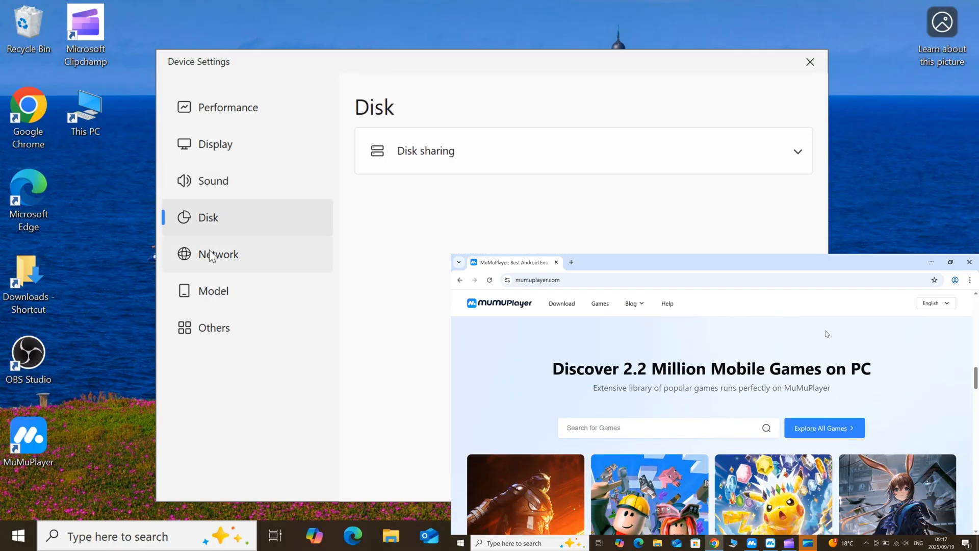
left_click(212, 290)
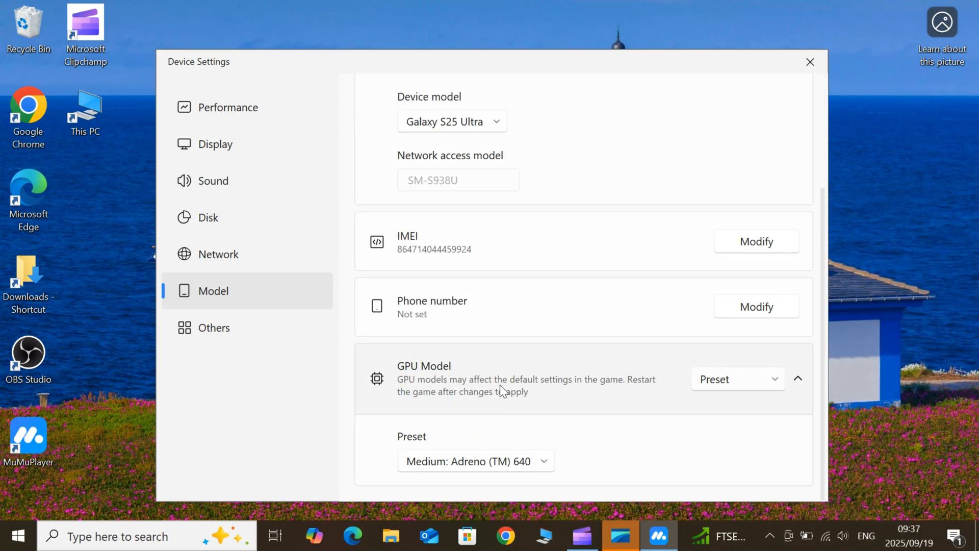
left_click(213, 328)
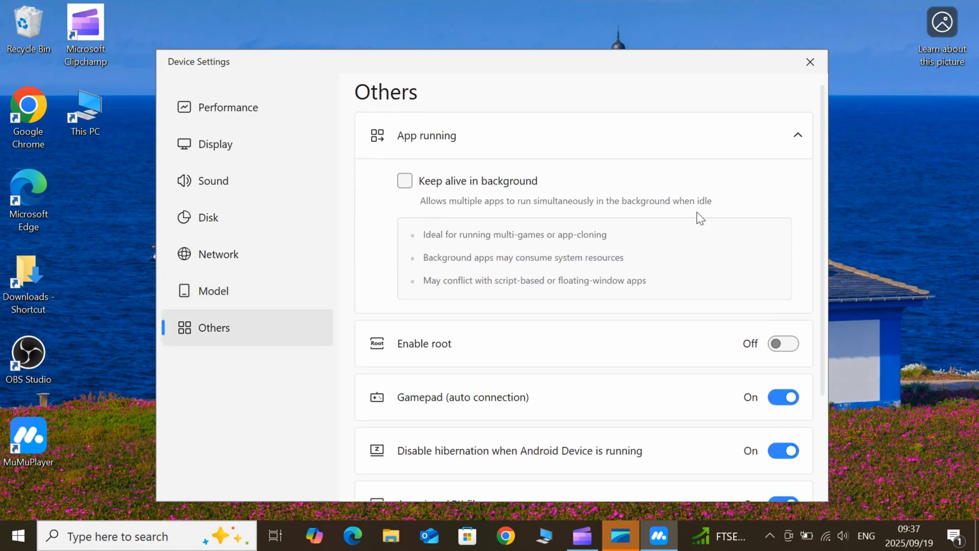
scroll("down", 3)
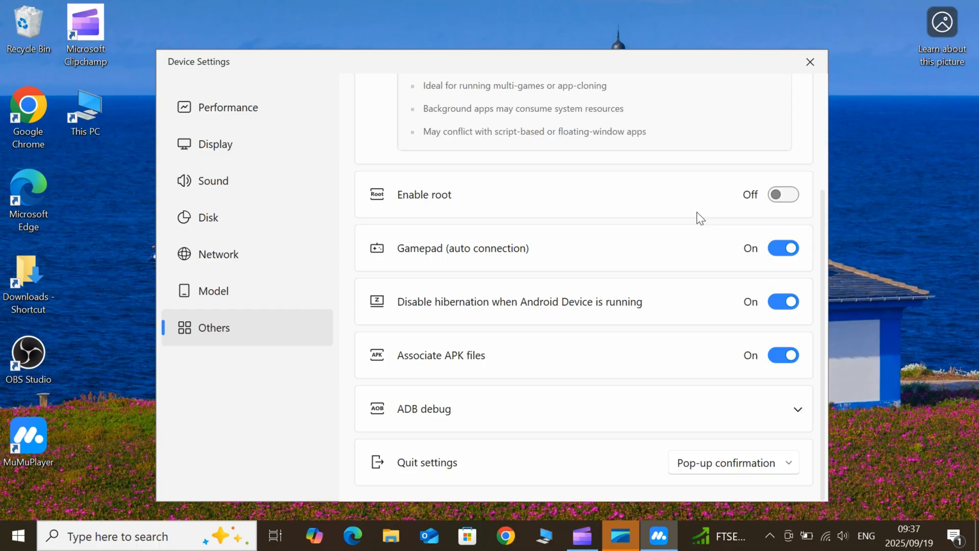
mouse_move(324, 251)
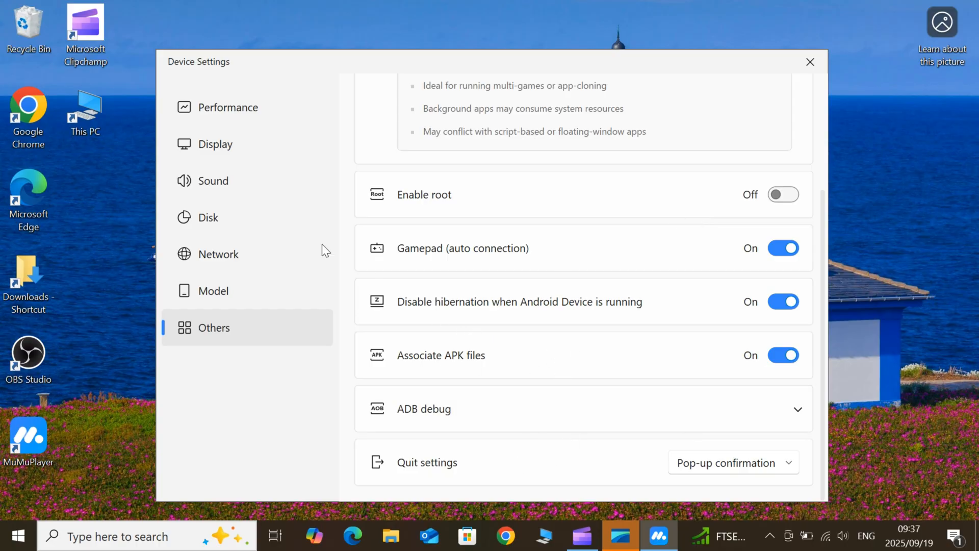
left_click(809, 61)
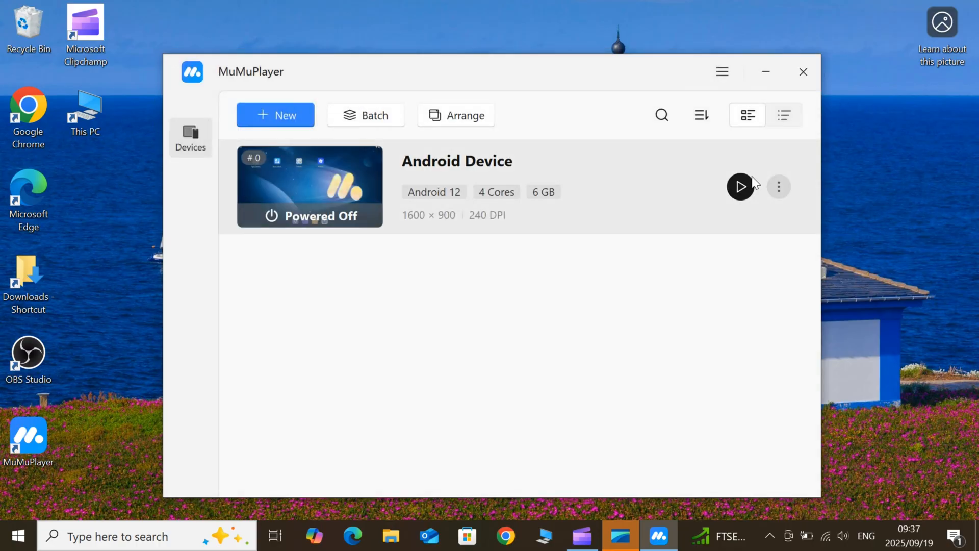
Step: Start the Android Device and uninstall Roblox from its home screen
left_click(741, 185)
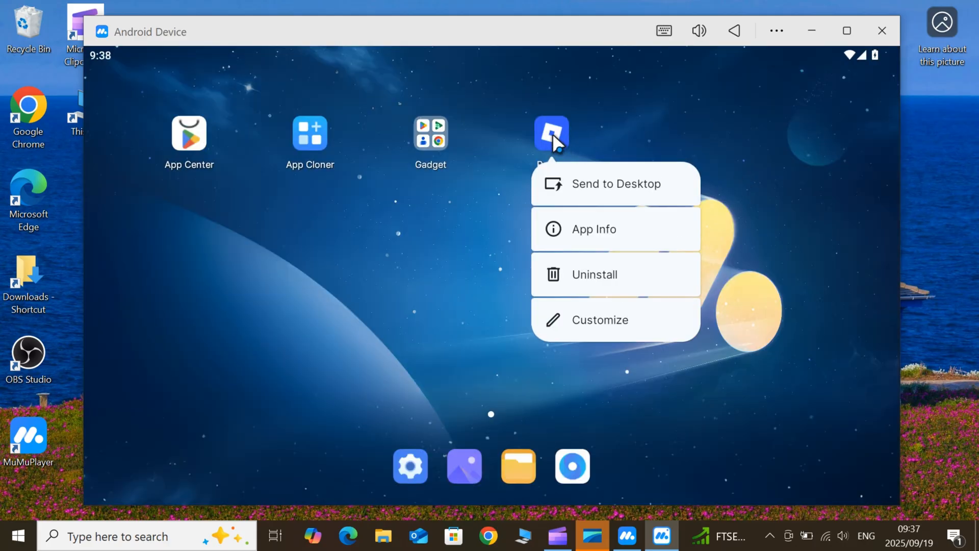
left_click(594, 274)
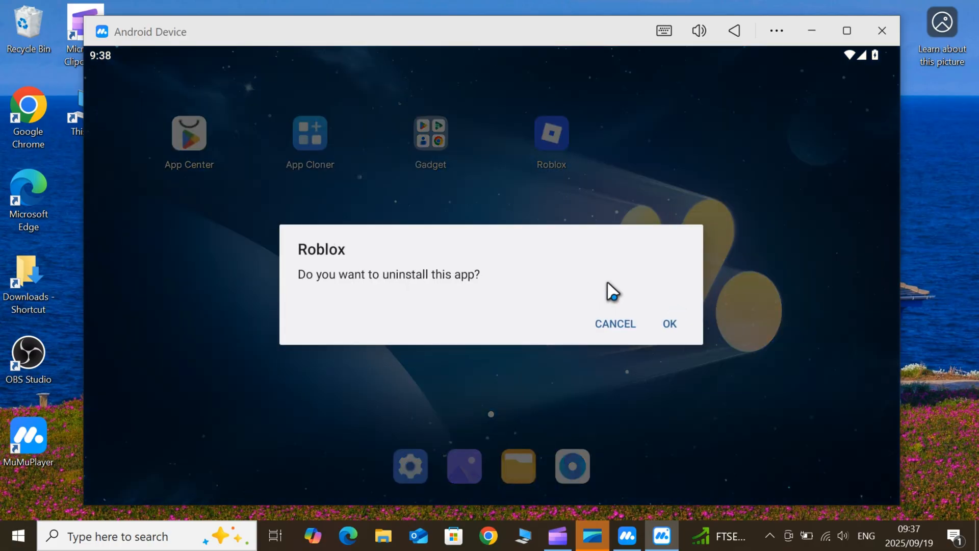
left_click(669, 323)
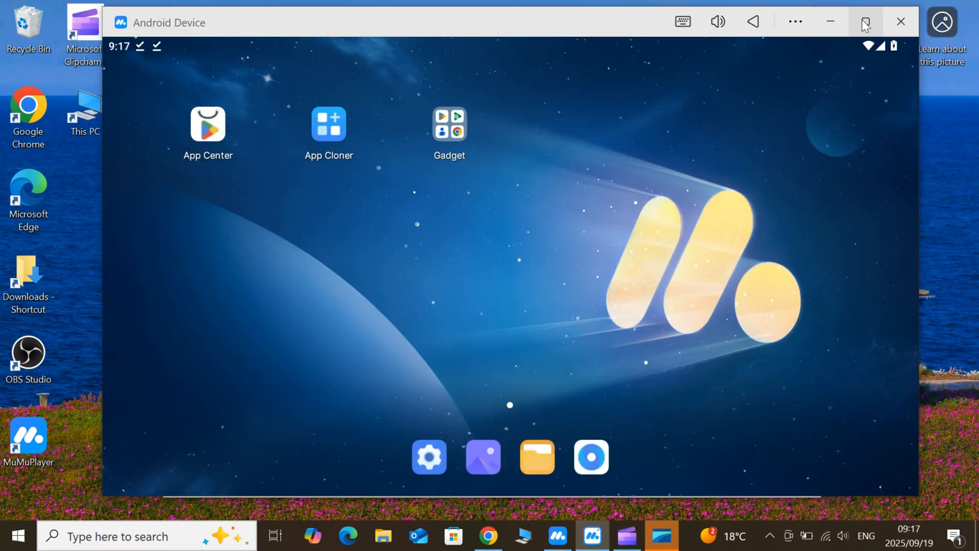
Step: Install the krnl_release APK from the Download folder so Roblox appears on the home screen
left_click(866, 22)
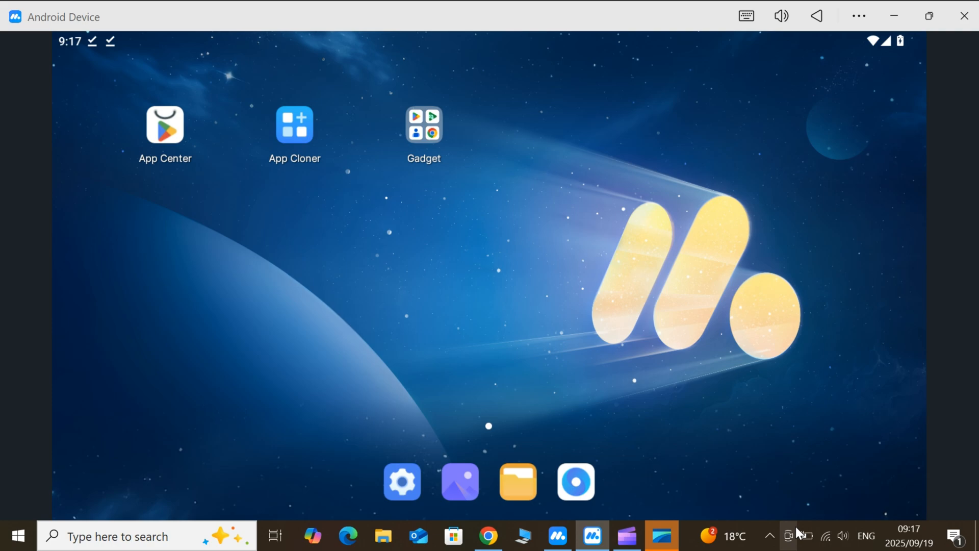
mouse_move(423, 138)
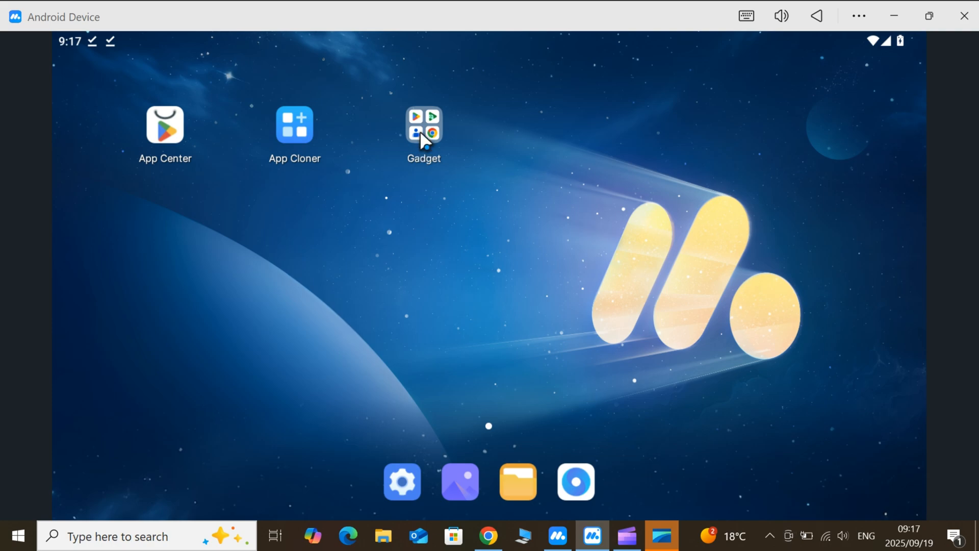
mouse_move(460, 481)
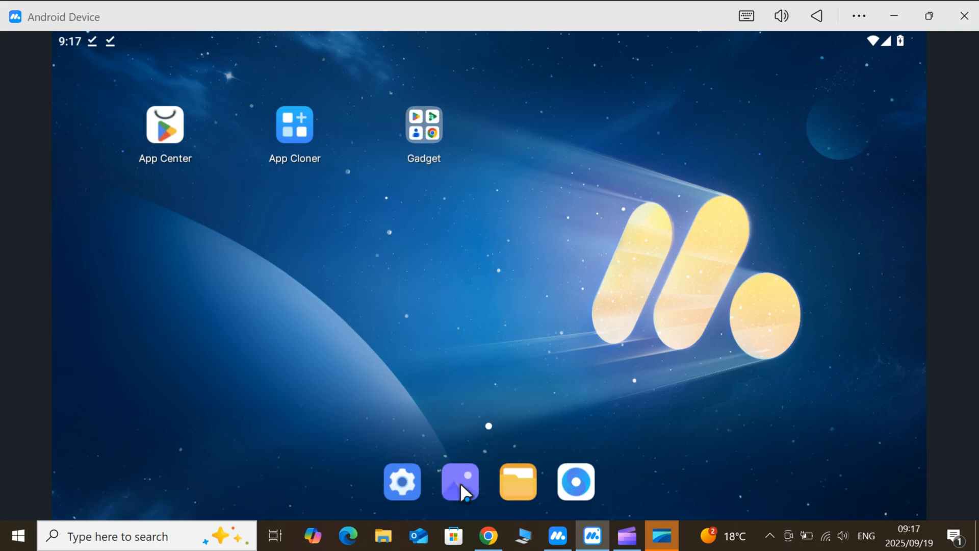
left_click(518, 481)
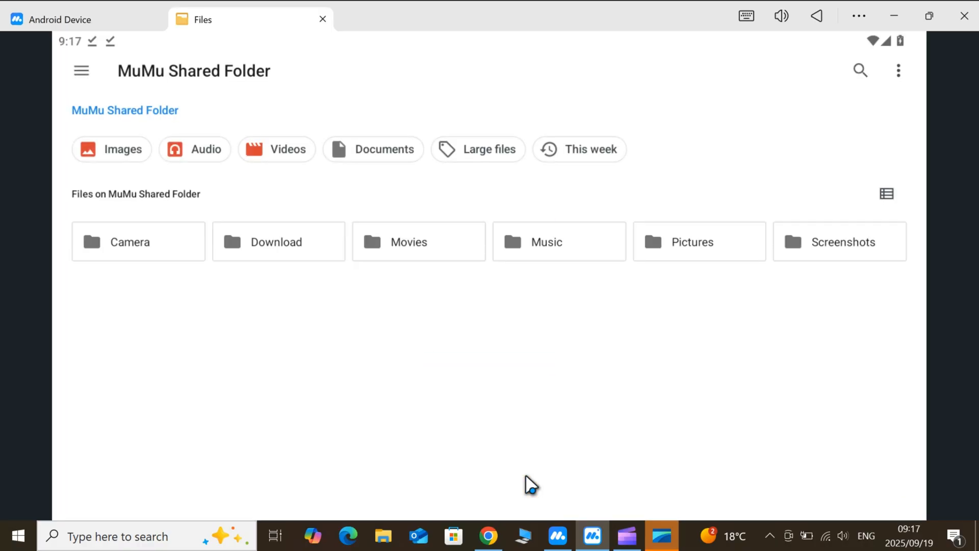
left_click(276, 241)
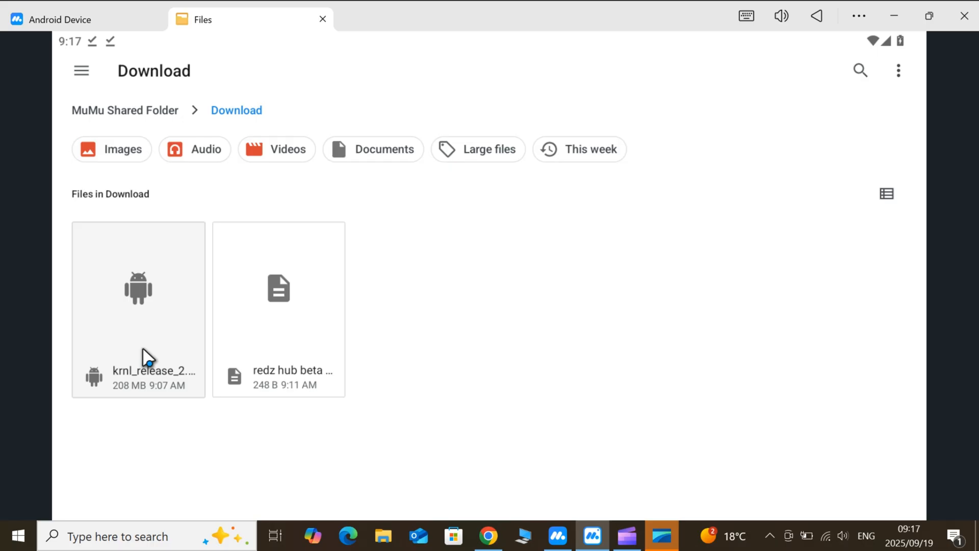
mouse_move(447, 312)
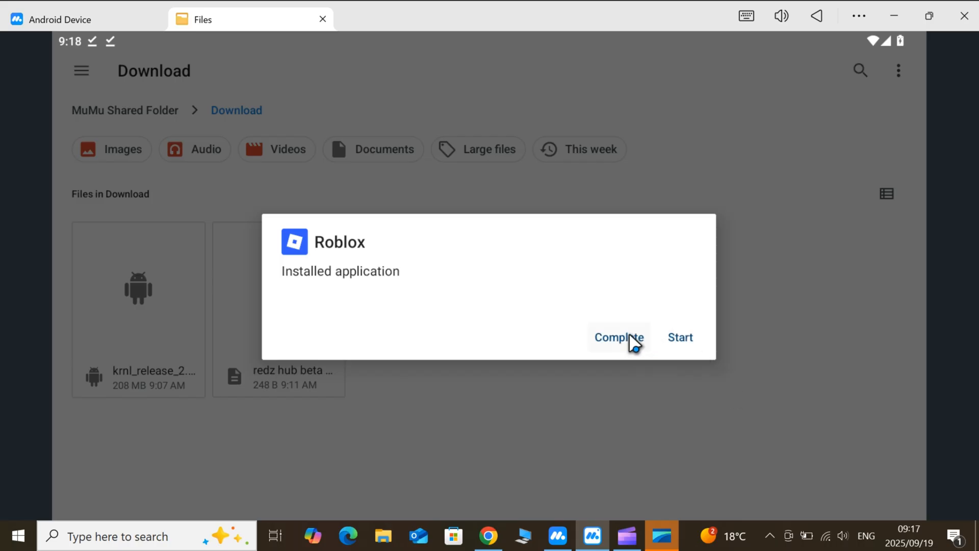
left_click(618, 337)
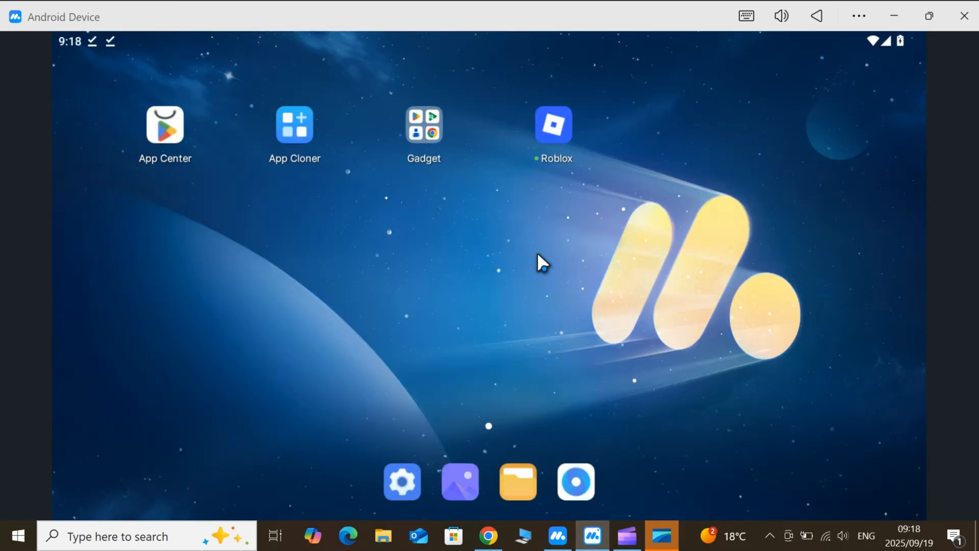
Step: Launch Roblox with all-files access granted, sign in, and start Blox Fruits from Continue
left_click(930, 15)
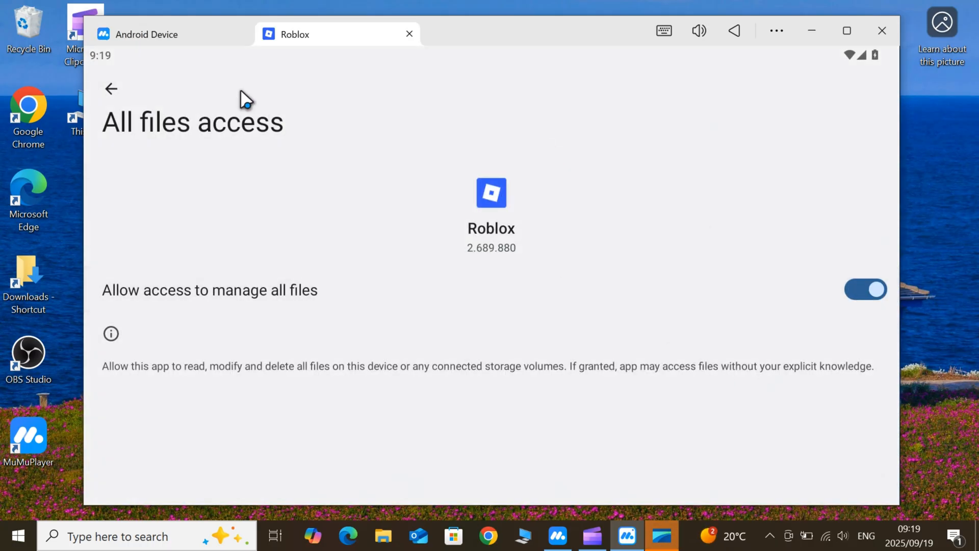
left_click(111, 89)
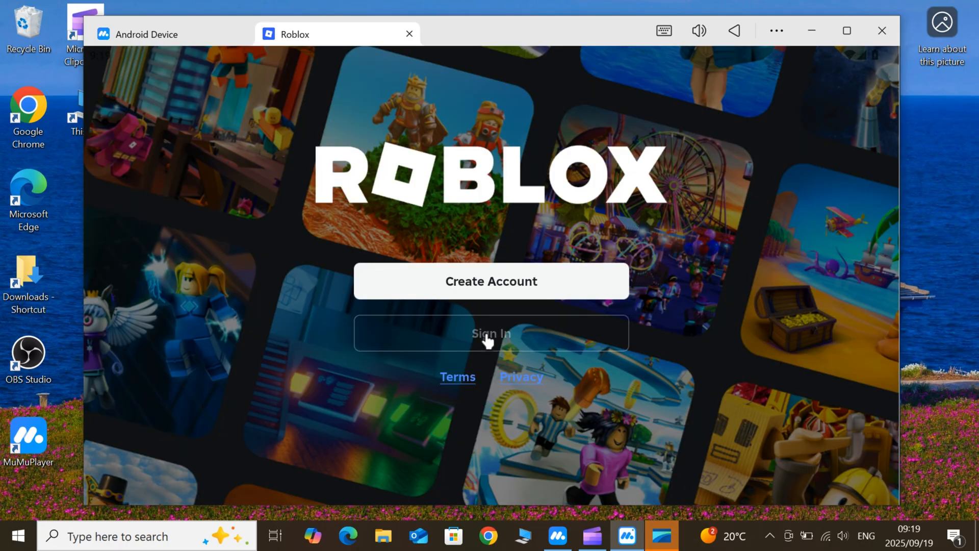
left_click(490, 333)
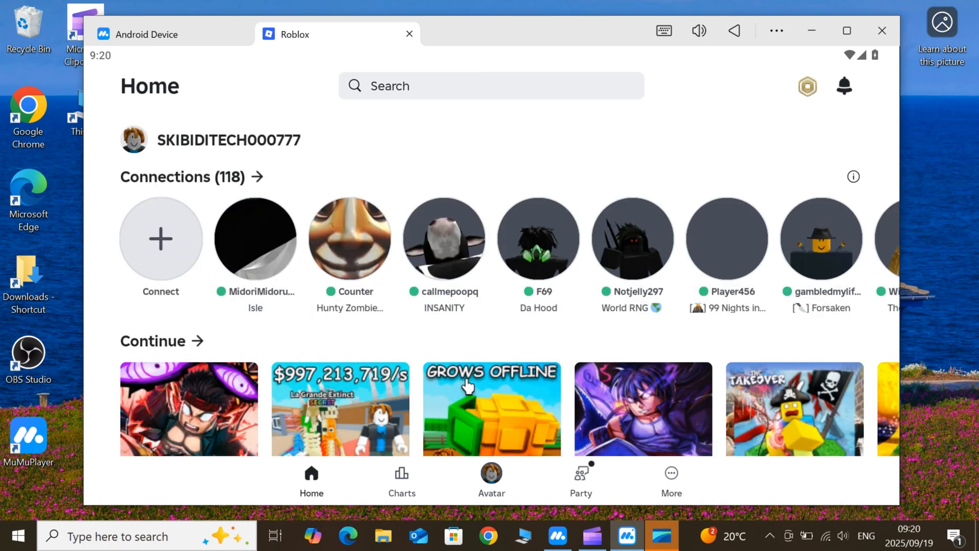
left_click(188, 409)
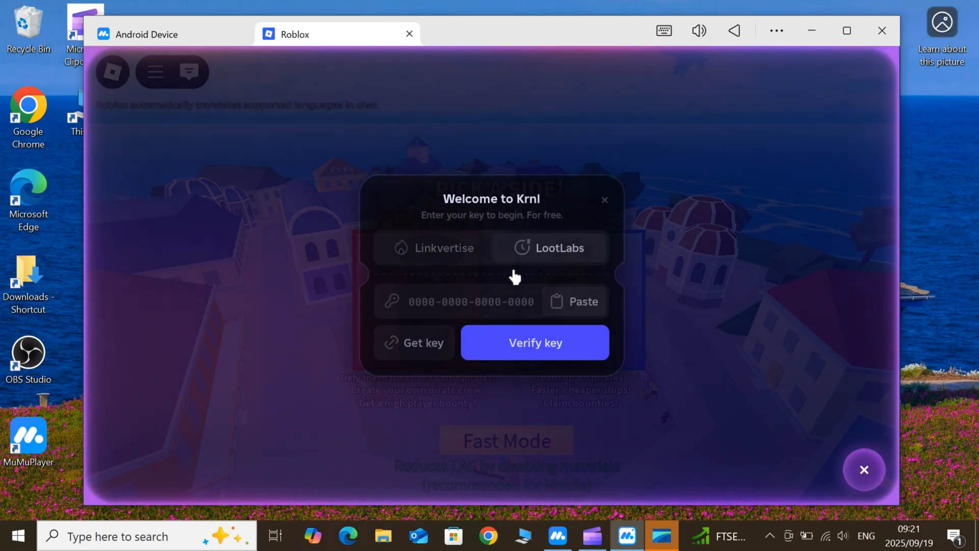
Step: Choose LootLabs in the Krnl prompt and copy the get-key link
left_click(415, 343)
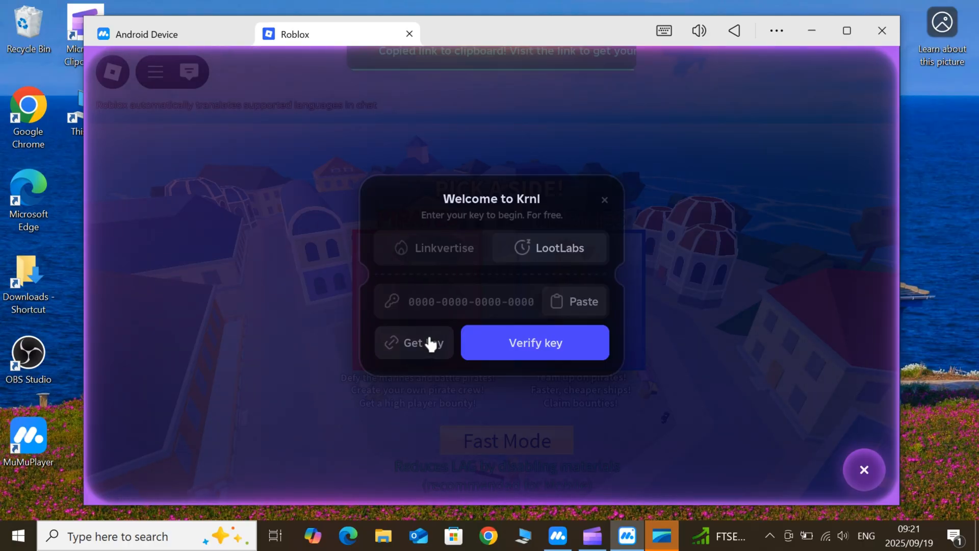
left_click(414, 343)
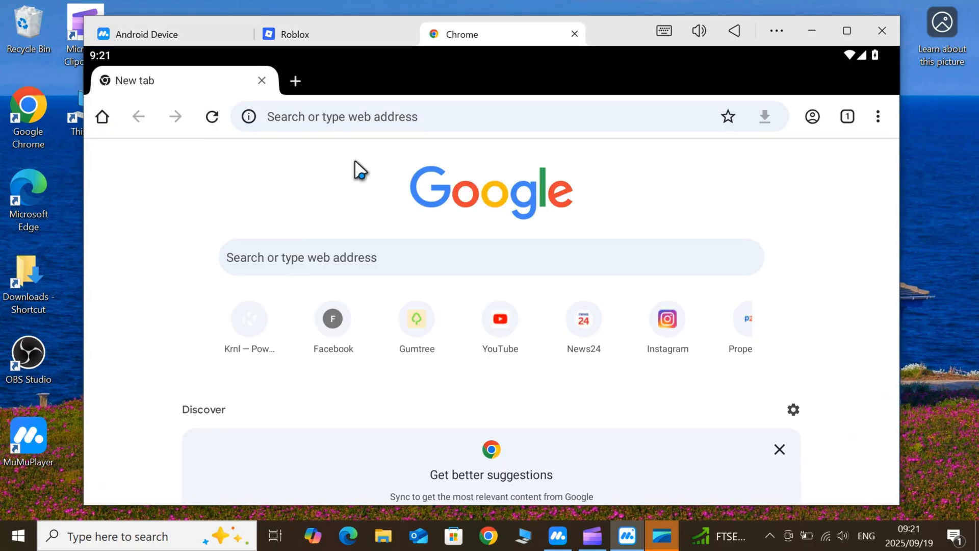
Step: Load the key link in Chrome and pass Checkpoints 1 and 2, closing the advert tab
left_click(249, 318)
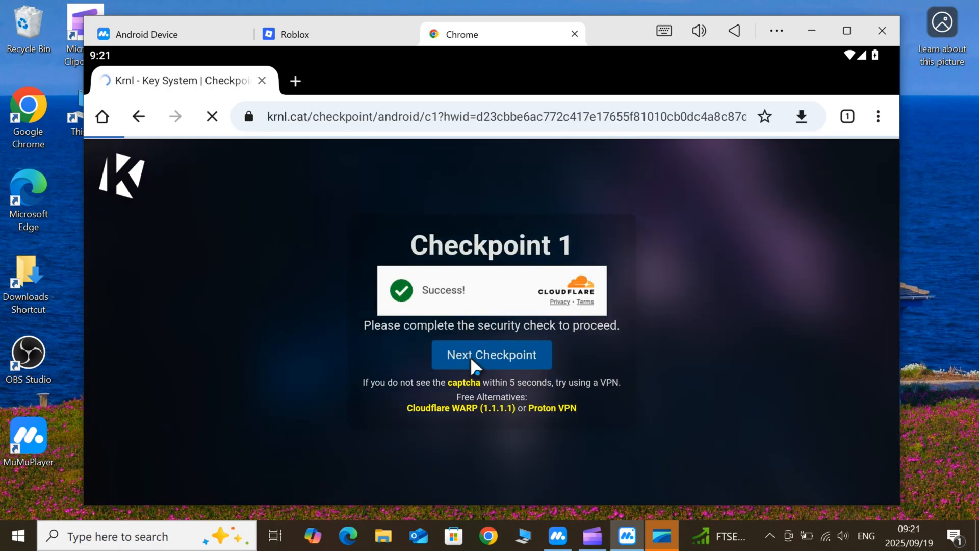
left_click(492, 355)
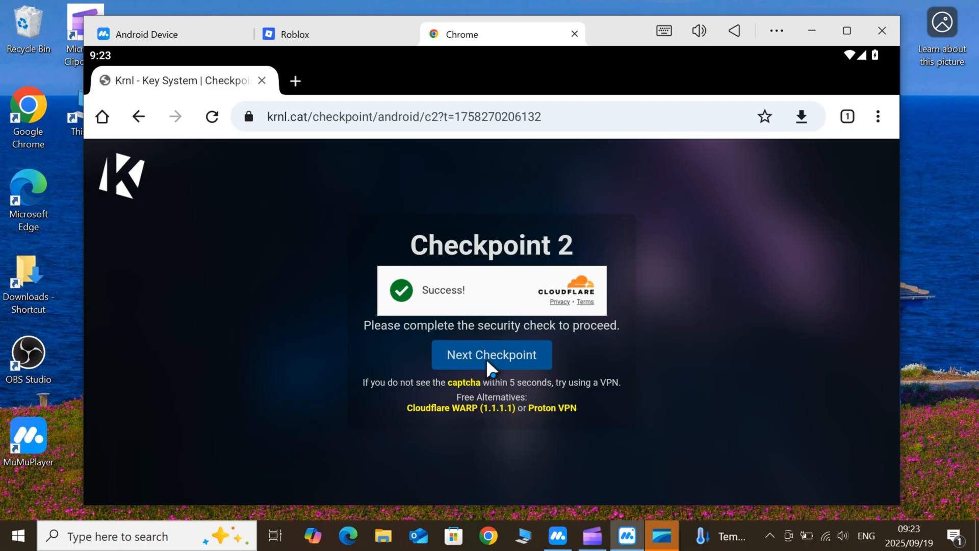
left_click(491, 355)
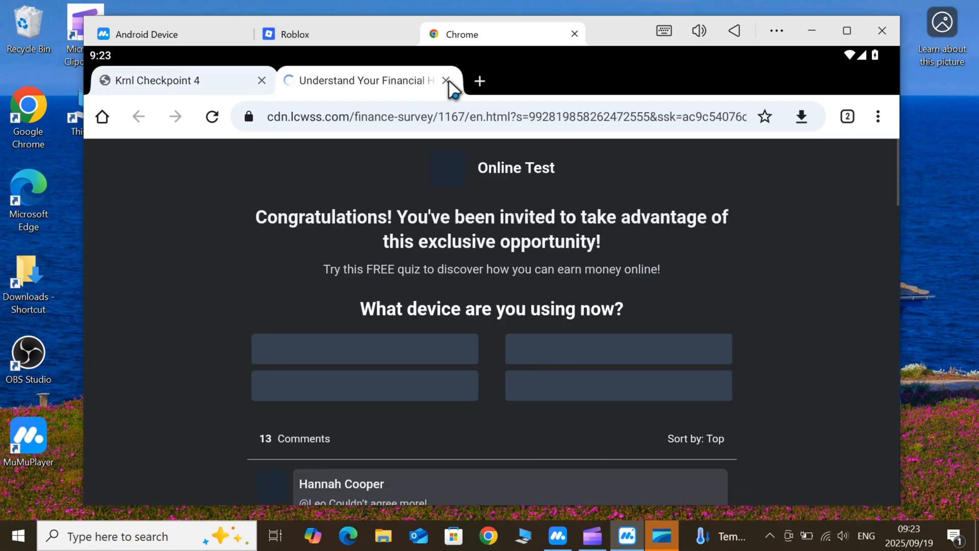
left_click(446, 79)
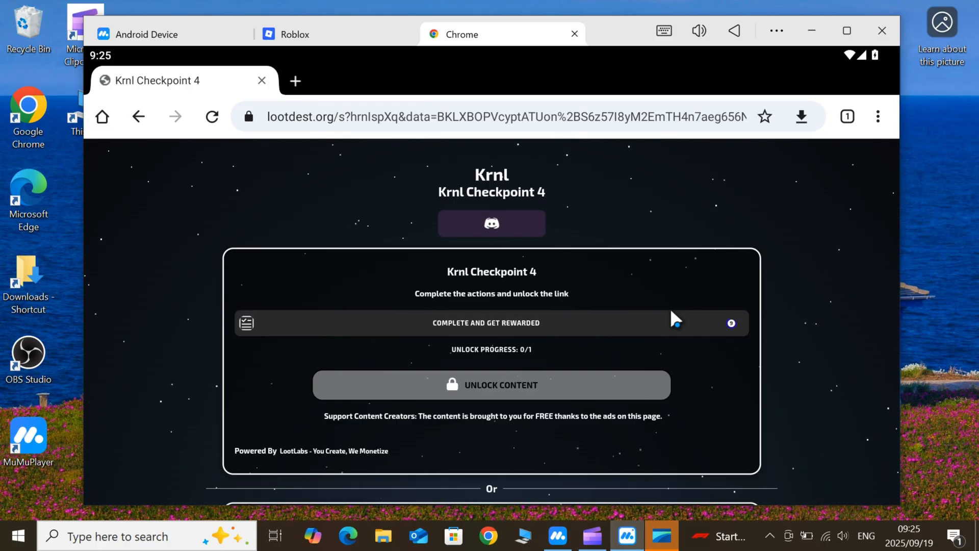
left_click(490, 323)
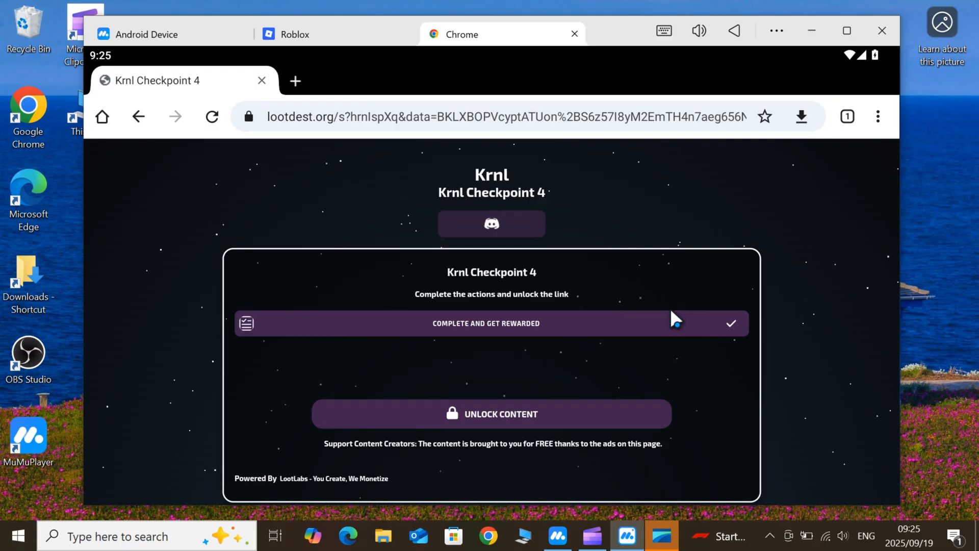
left_click(492, 413)
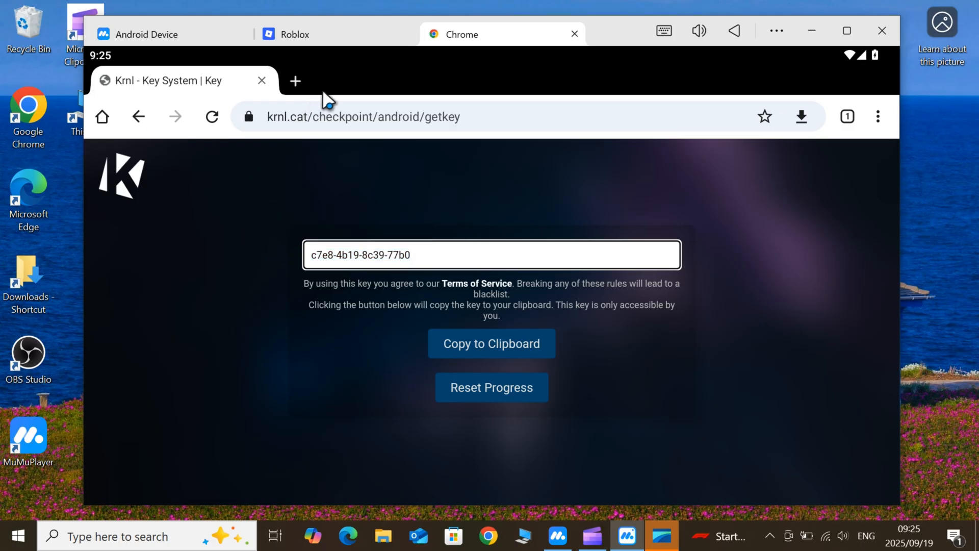
left_click(293, 34)
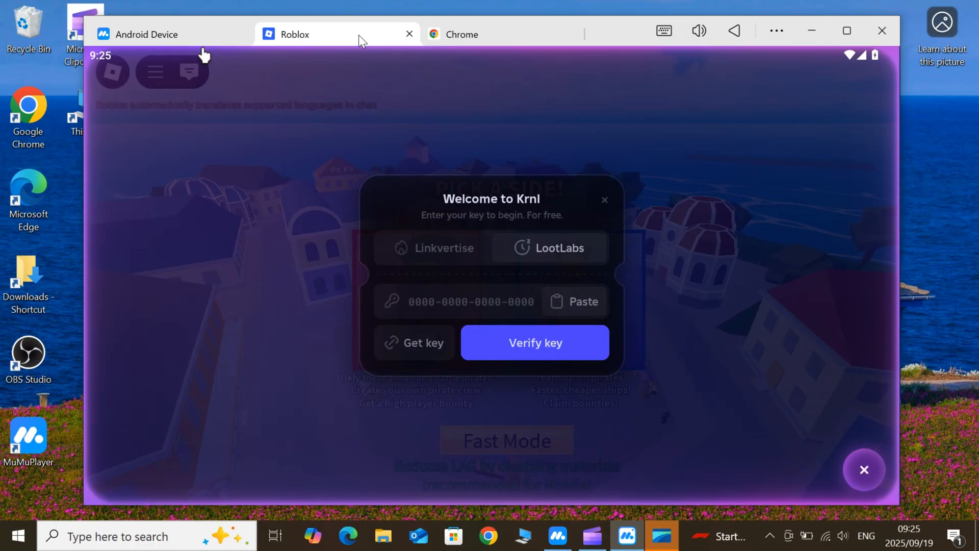
Step: Relaunch Blox Fruits from its game page and paste the key into the Krnl prompt
left_click(603, 200)
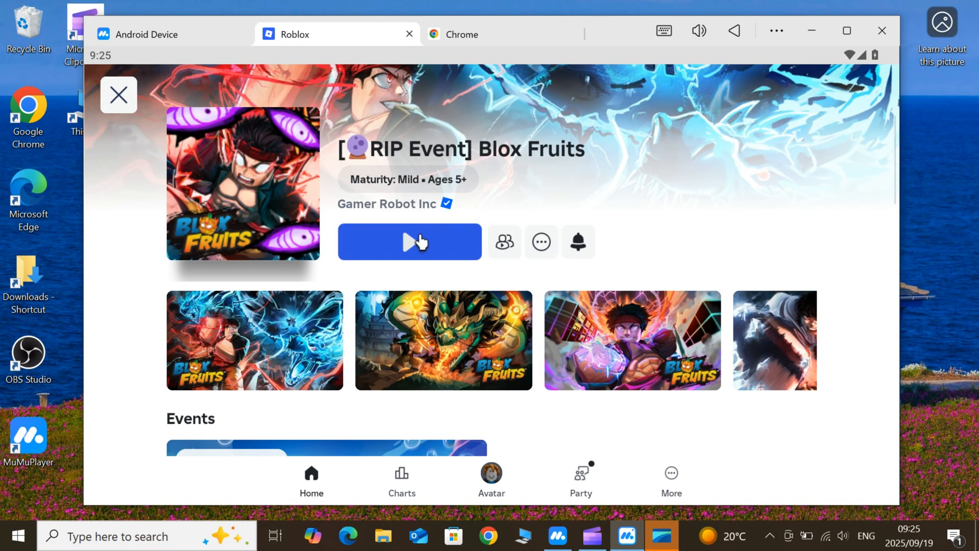
left_click(409, 242)
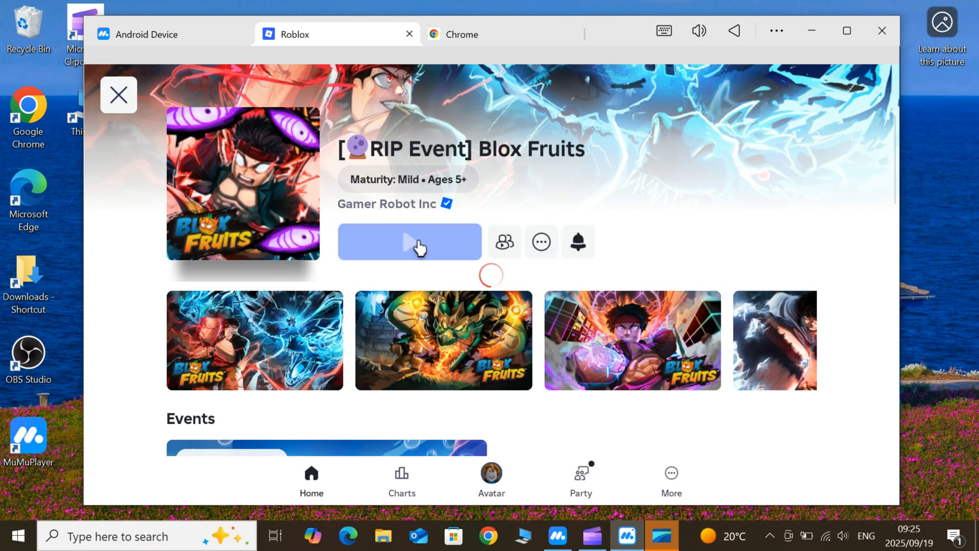
left_click(409, 242)
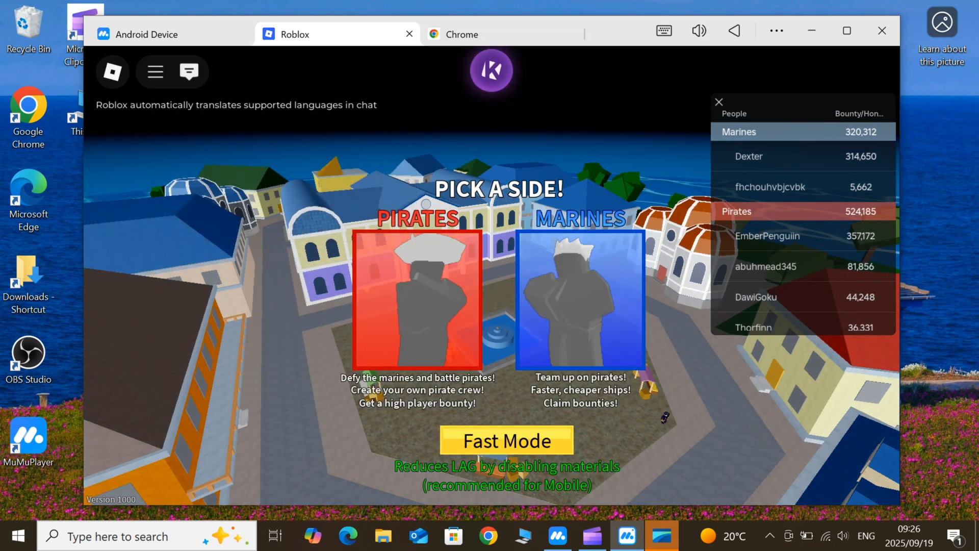
left_click(583, 302)
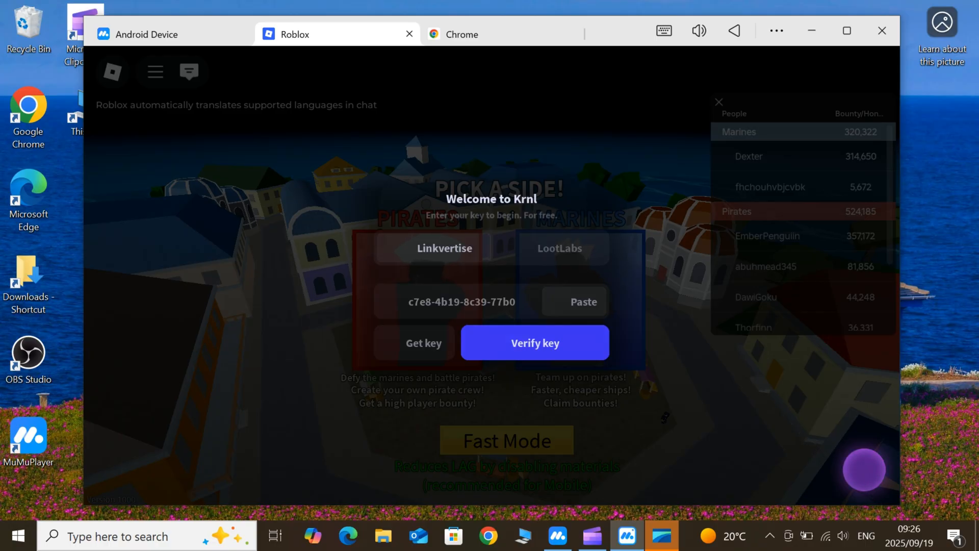
mouse_move(588, 424)
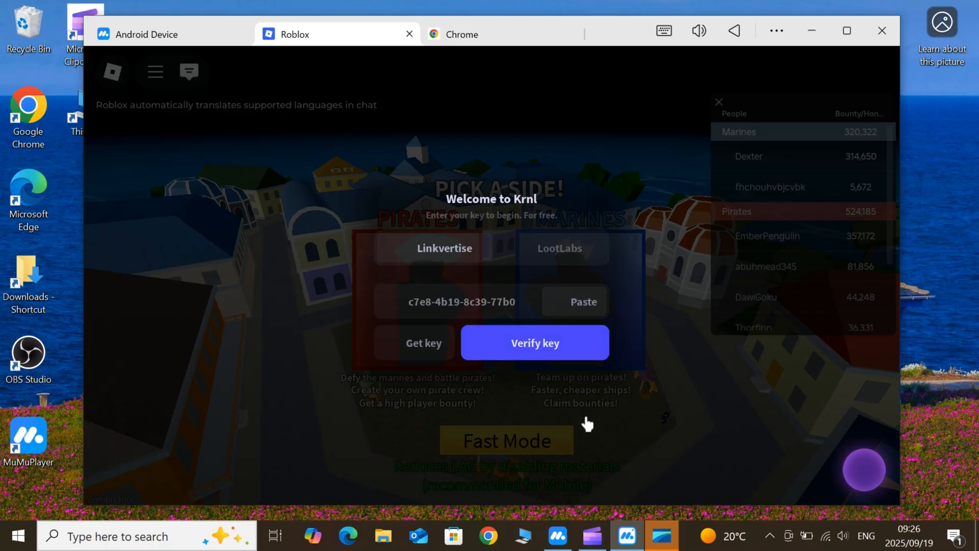
Step: Verify the Krnl key, then select the redz hub beta .txt file in Files' Download folder
left_click(534, 342)
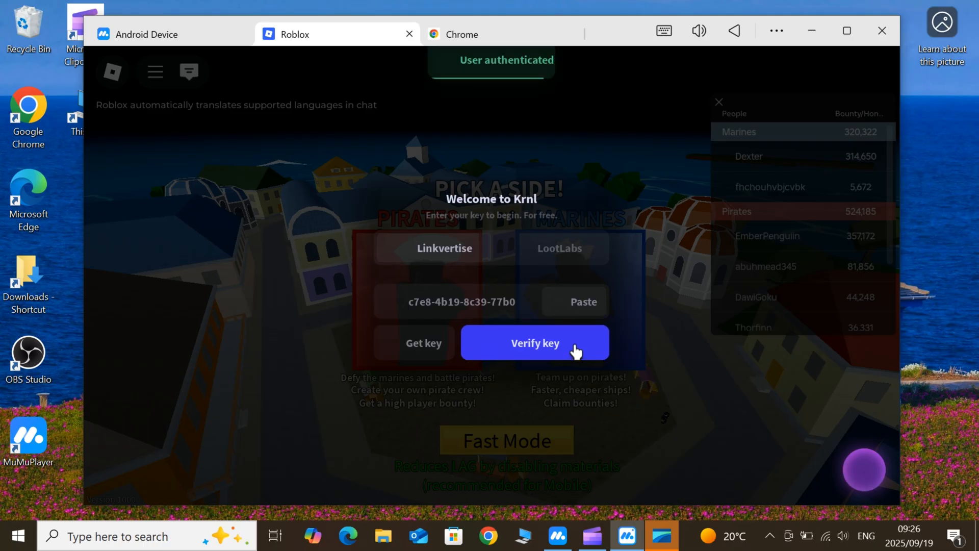
left_click(533, 343)
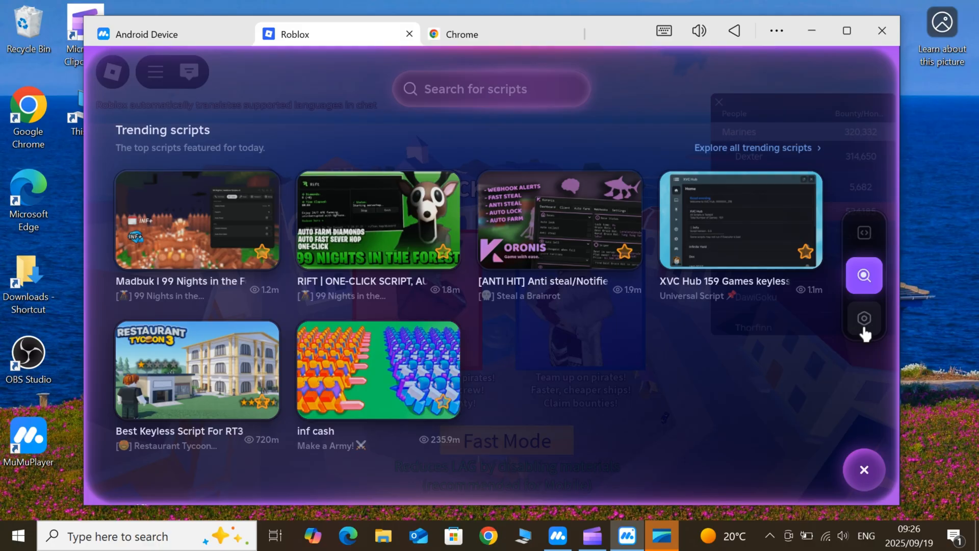
left_click(864, 470)
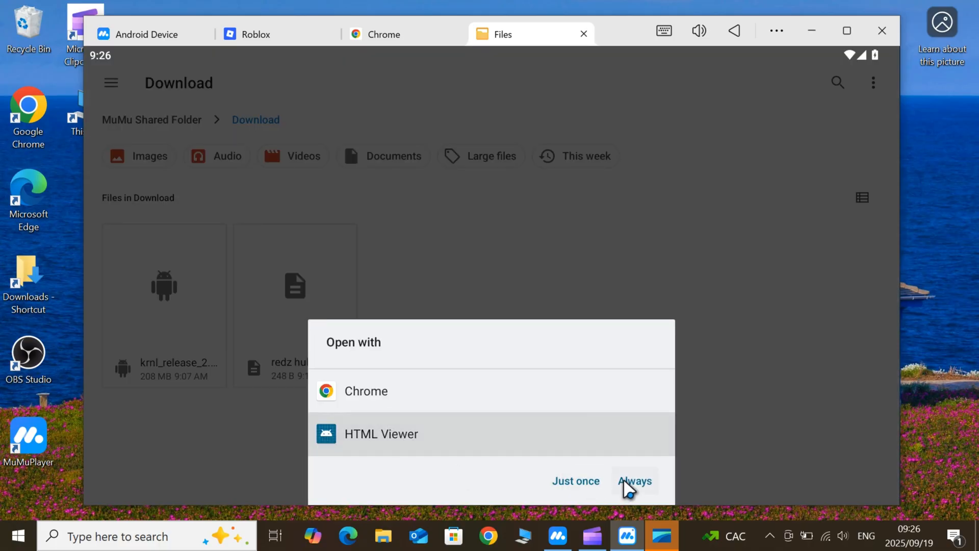
Step: View the redz hub script in HTML Viewer and switch back to Blox Fruits
left_click(634, 480)
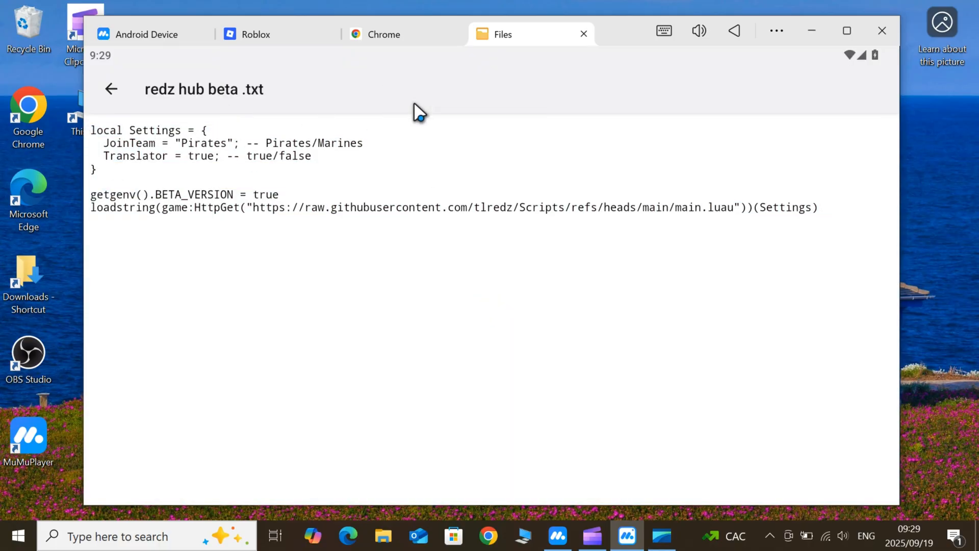
left_click(256, 33)
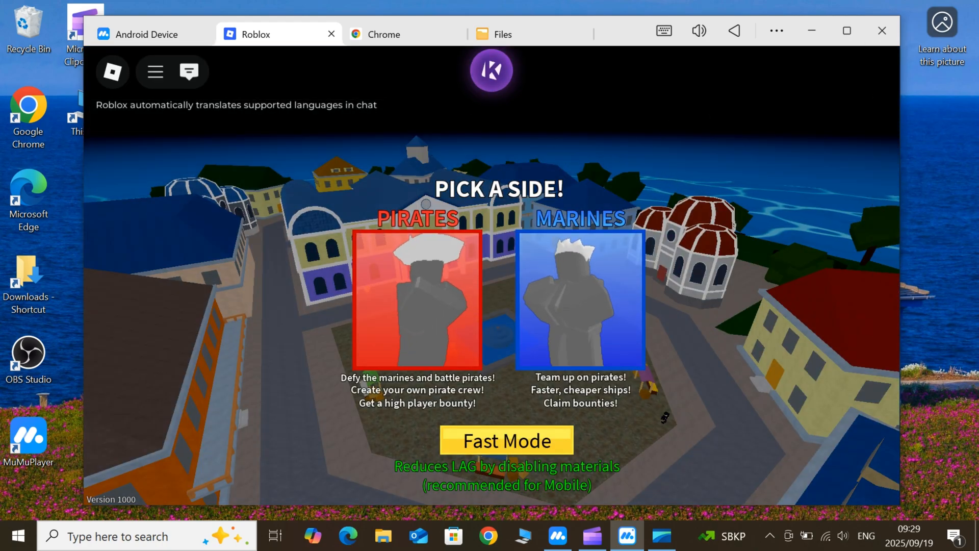
Step: Run the redz hub script from Krnl in Blox Fruits, enable Auto Celestial Soldier, and minimize the hub
left_click(417, 299)
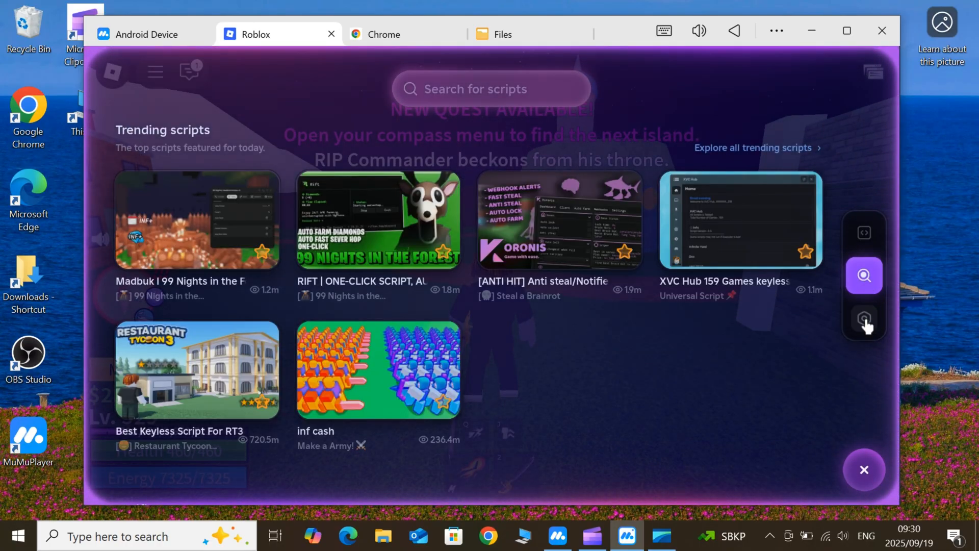
left_click(864, 232)
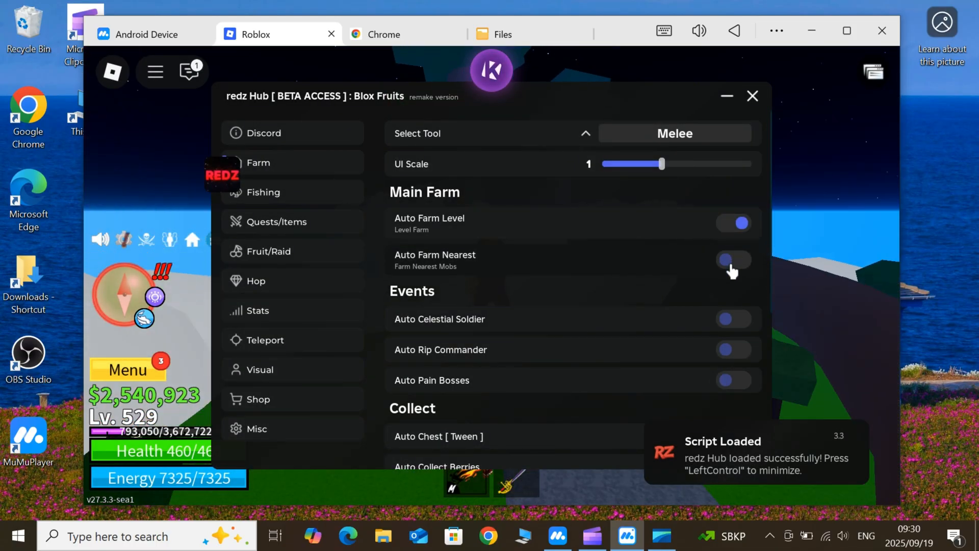
left_click(734, 259)
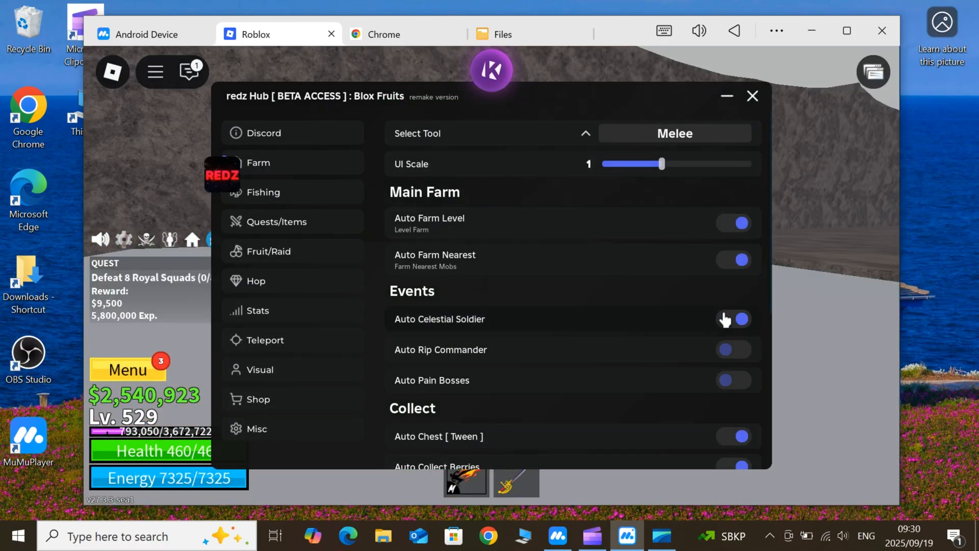
left_click(752, 96)
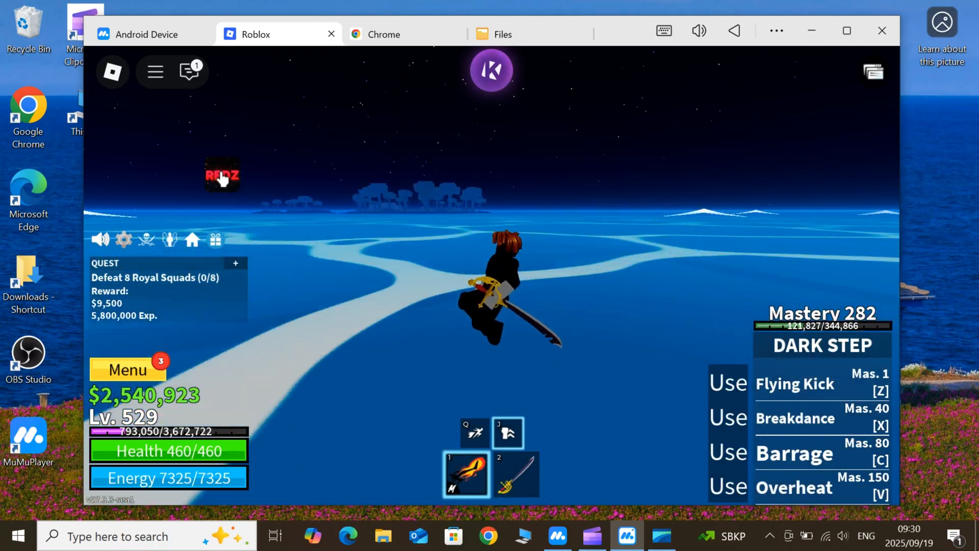